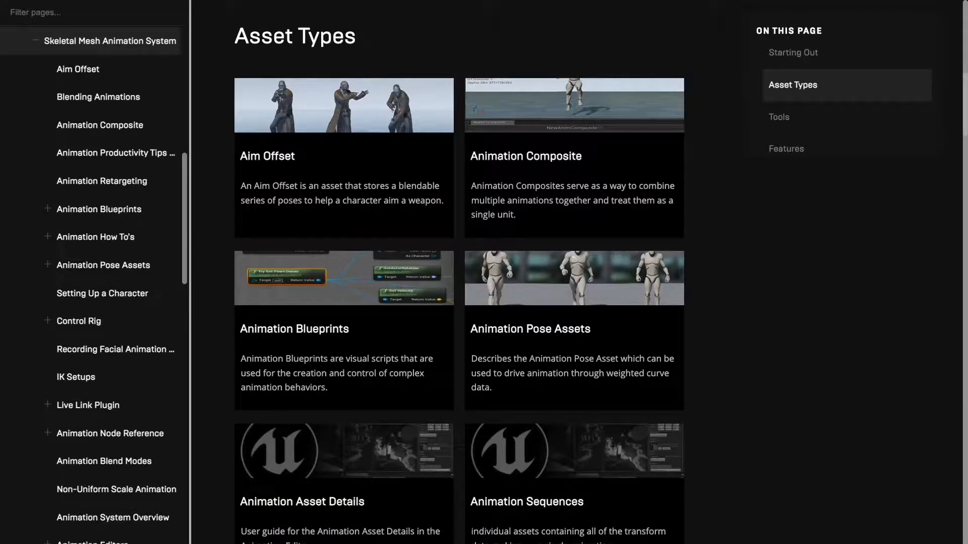
- Browse the Skeletal Mesh Animation asset types page in the Unreal documentation
left_click(779, 117)
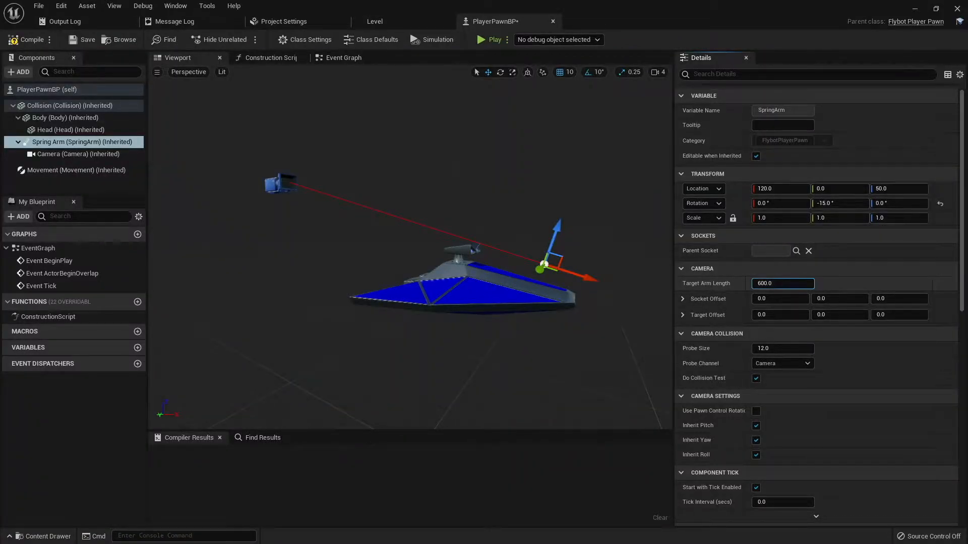
- Try Target Arm Length values 168, 25 and 387, then restore it to 600.0
type("168.653519")
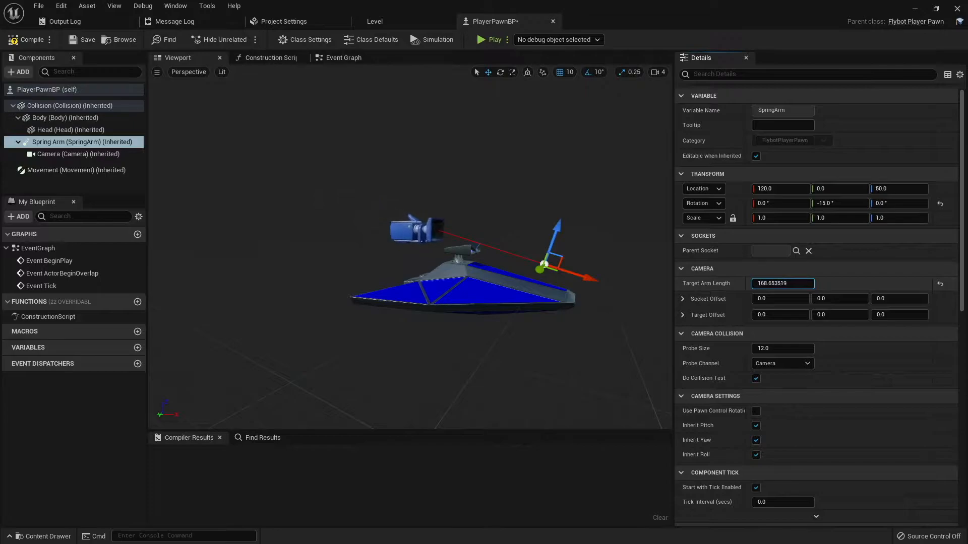
type("24.932932")
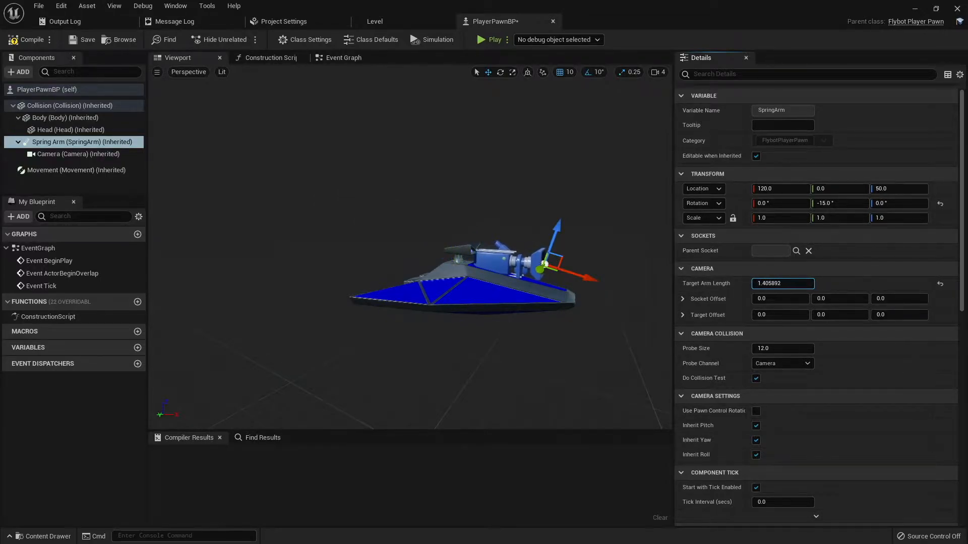
type("386.827484")
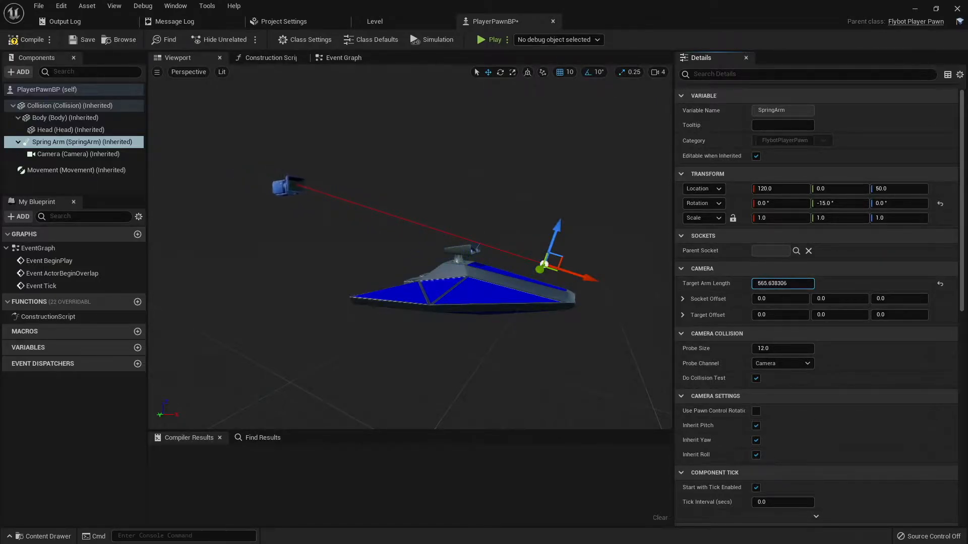
type("600.0")
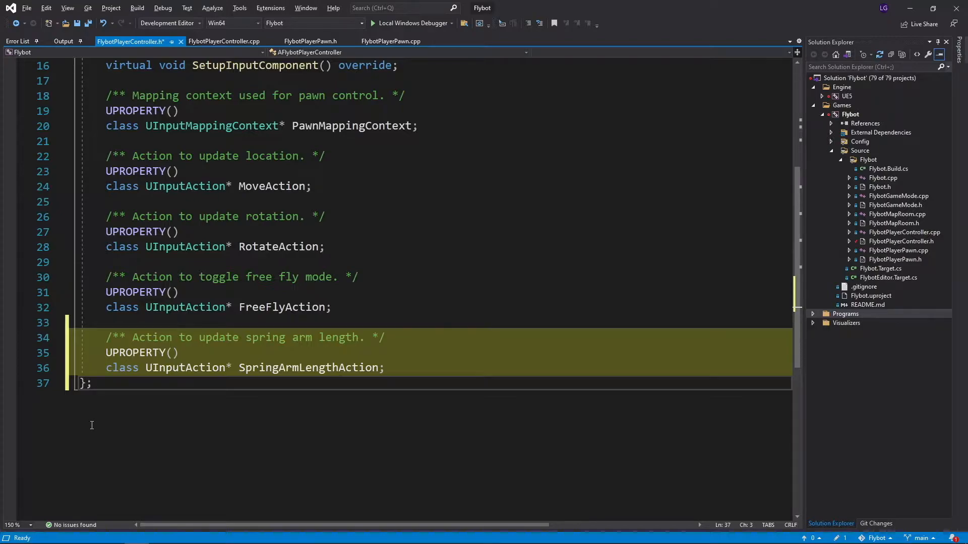
- Map SpringArmLengthAction to the mouse wheel and declare spring arm scale, min and max properties
left_click(223, 40)
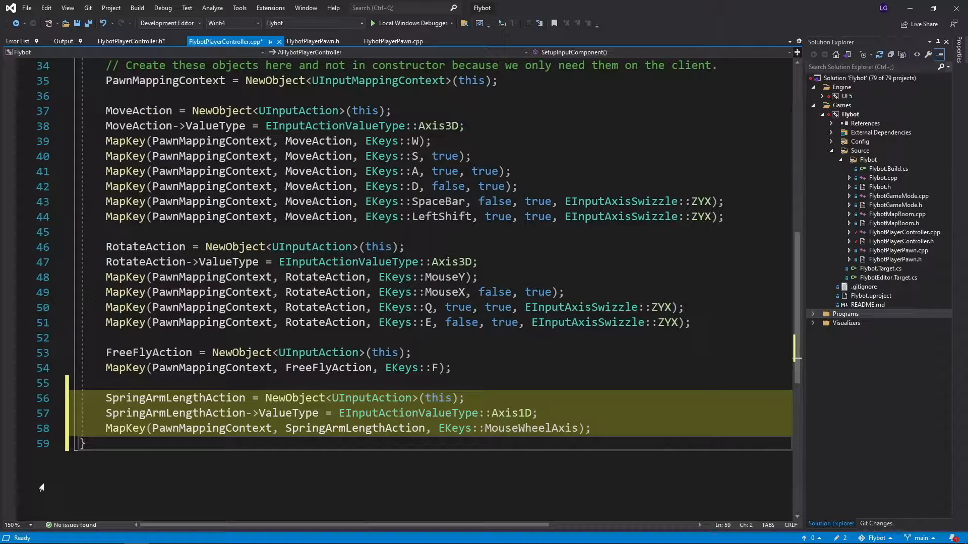
left_click(314, 42)
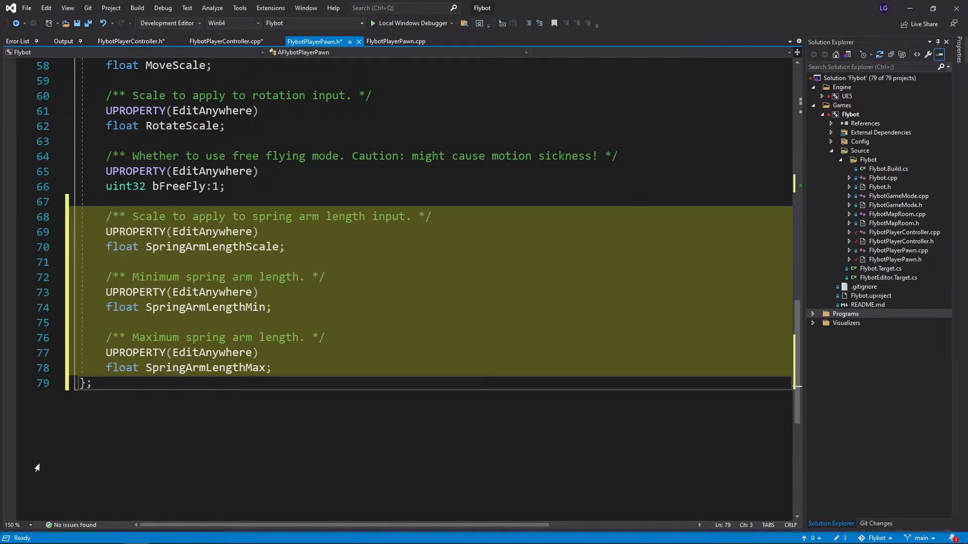
- Bind SpringArmLengthAction to UpdateSpringArmLength in the pawn's SetupPlayerInputComponent
left_click(395, 41)
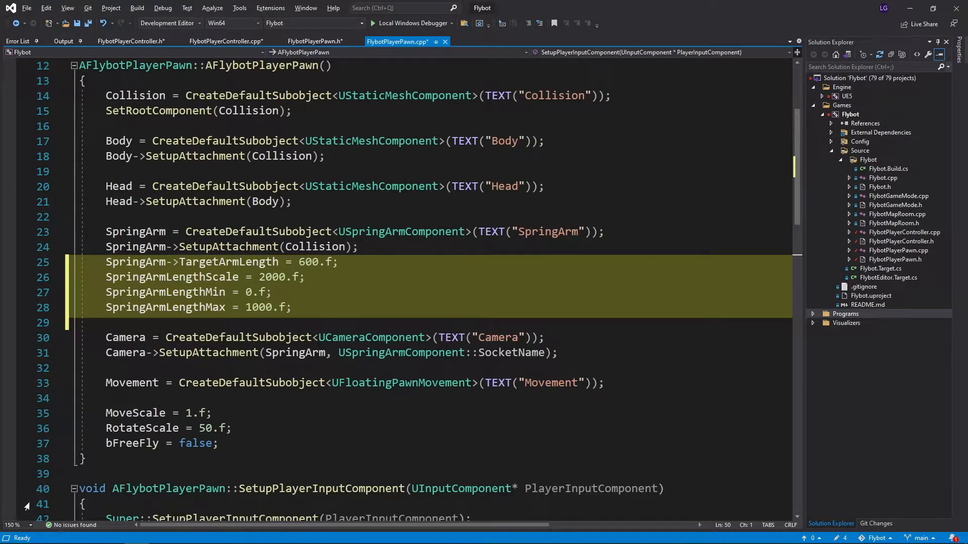
scroll("down", 3)
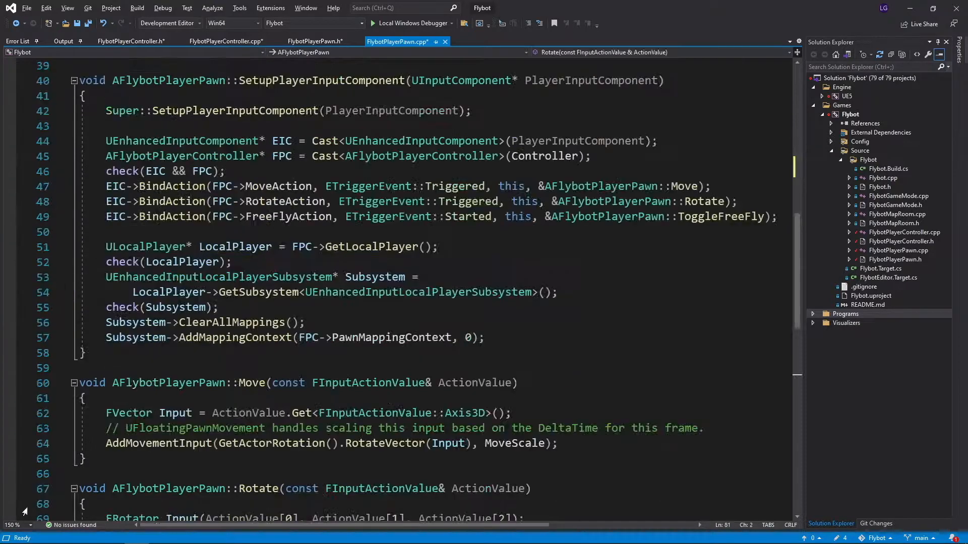
type("EIC->BindAction(FPC->SpringArmLengthAction, ETriggerEvent::Triggered, this, &AFlybotPlayerPawn::UpdateSpringArmLength);")
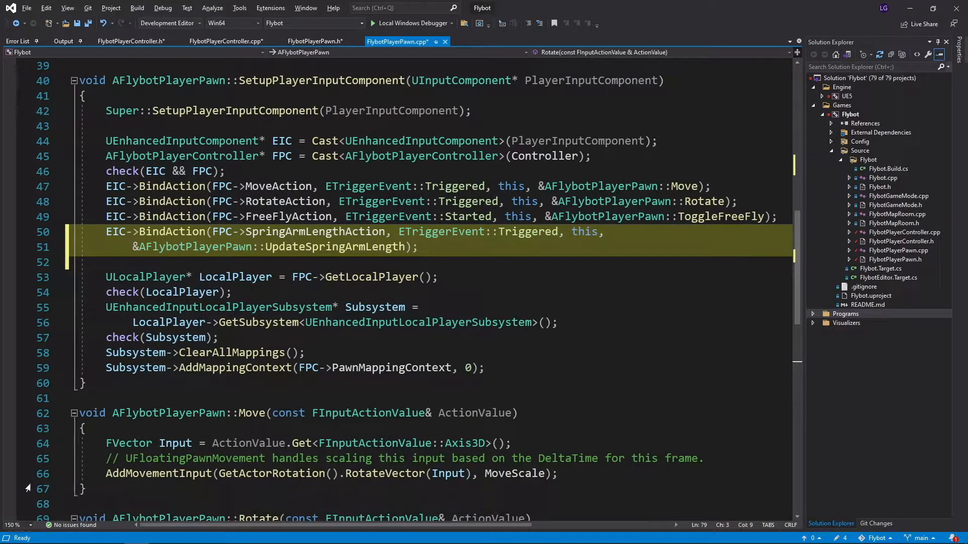
scroll("down", 3)
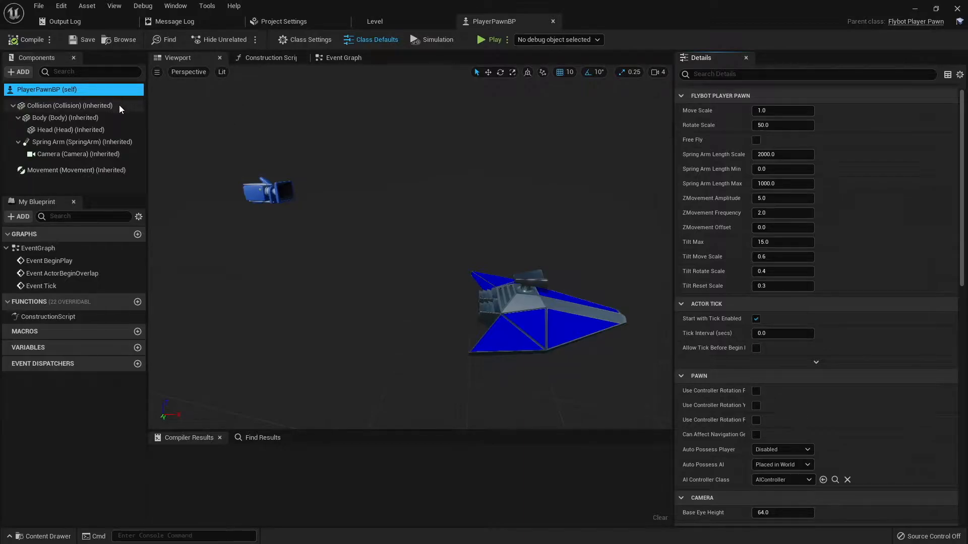
- Inspect the Collision, Body, Head and Spring Arm components of the pawn
left_click(70, 105)
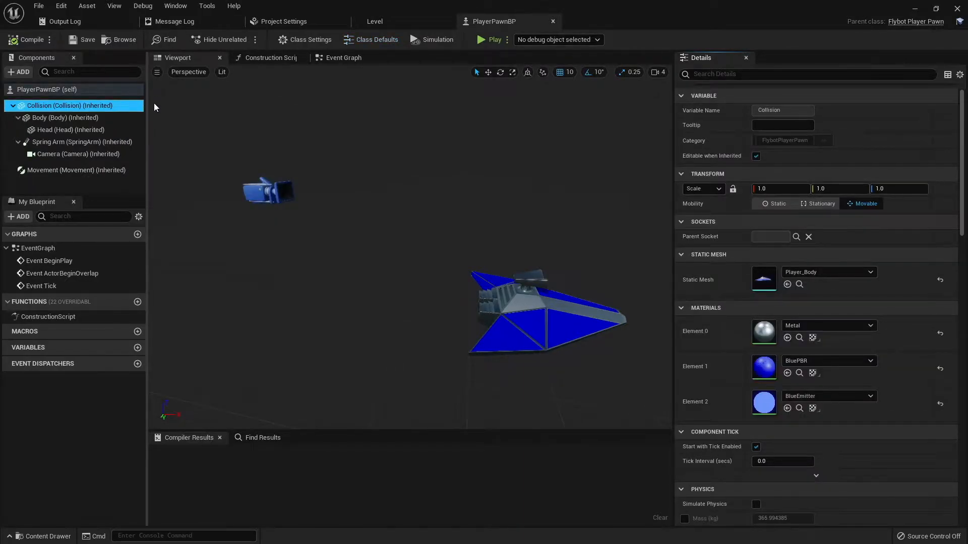
left_click(66, 116)
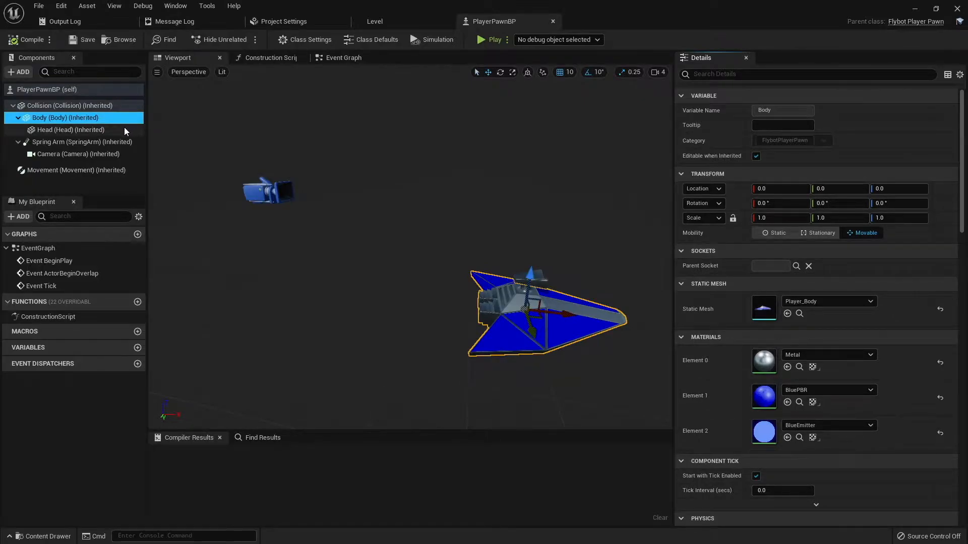
left_click(70, 130)
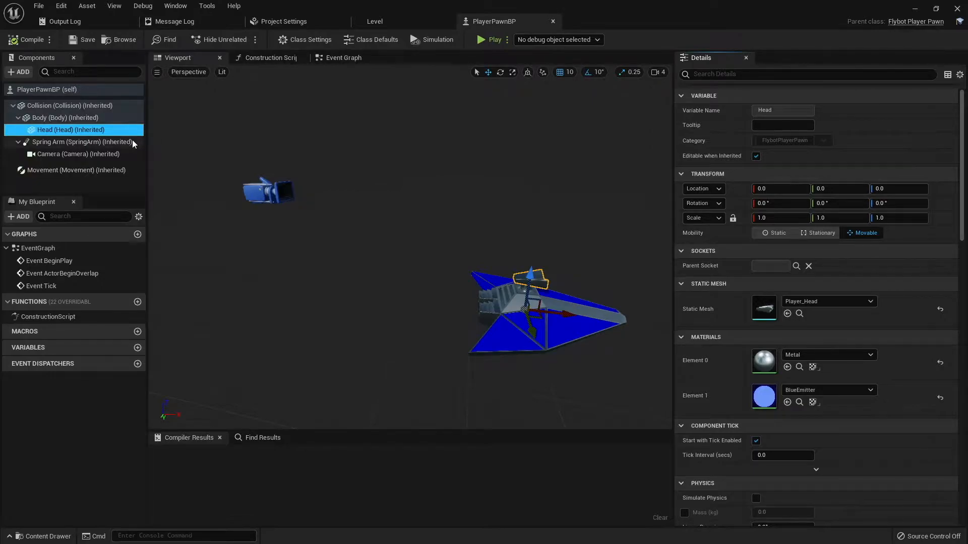
left_click(78, 141)
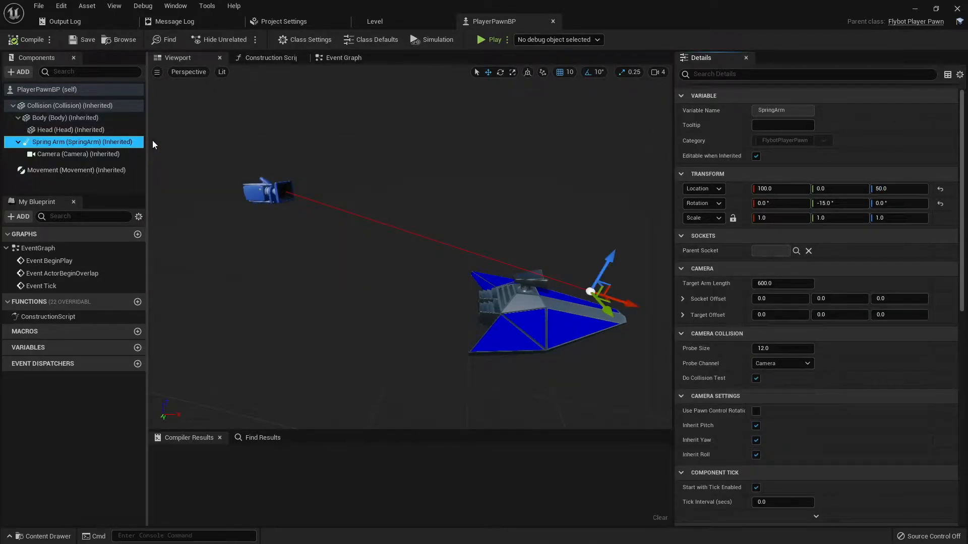
left_click(66, 153)
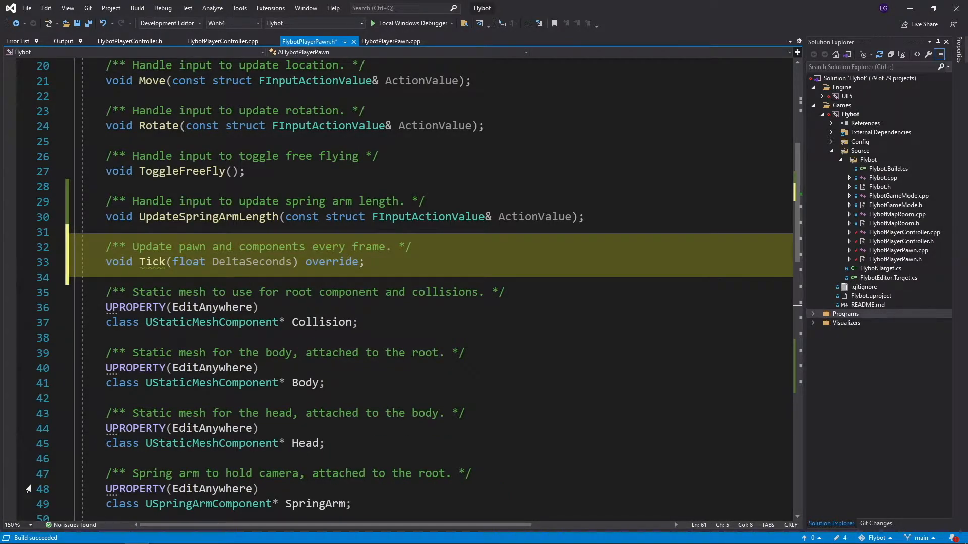
- Implement arm-length clamping and vertical bobbing in Tick, adding ZMovement amplitude, frequency and offset properties
left_click(392, 42)
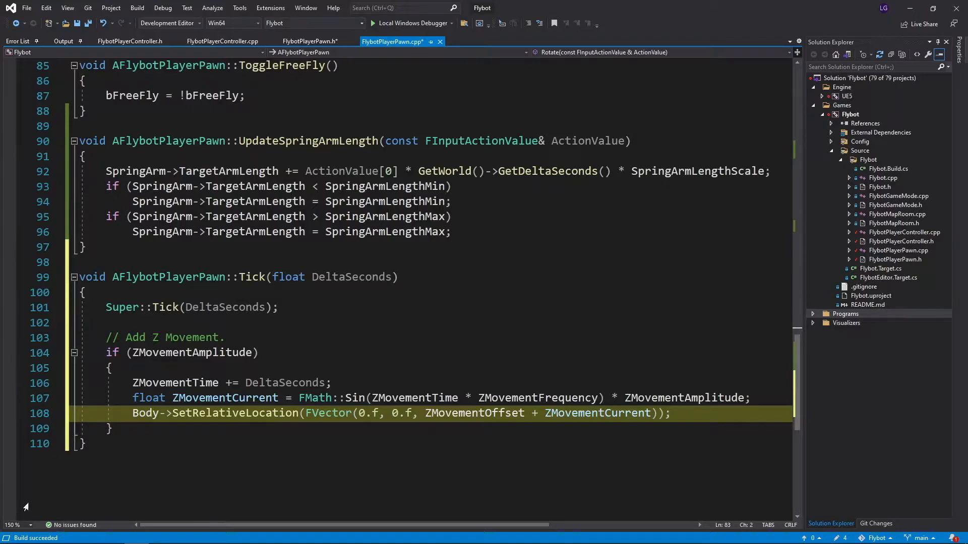
left_click(308, 41)
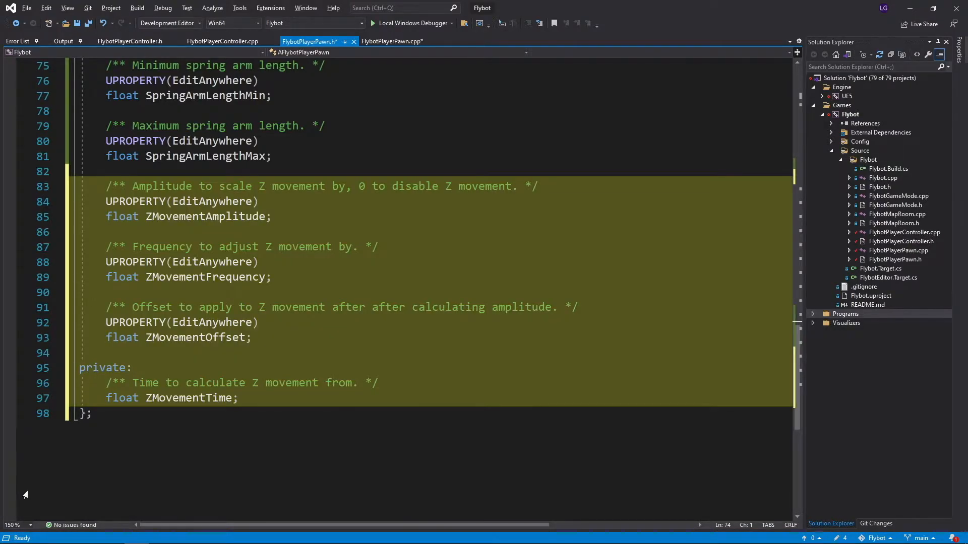
left_click(391, 41)
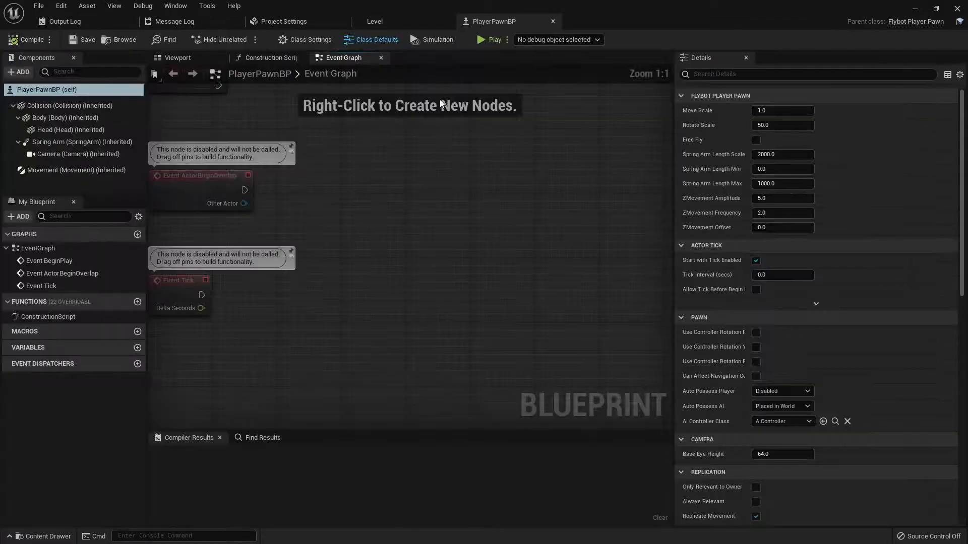
- Simulate the pawn in the blueprint viewport to preview the ship's vertical bobbing
left_click(178, 57)
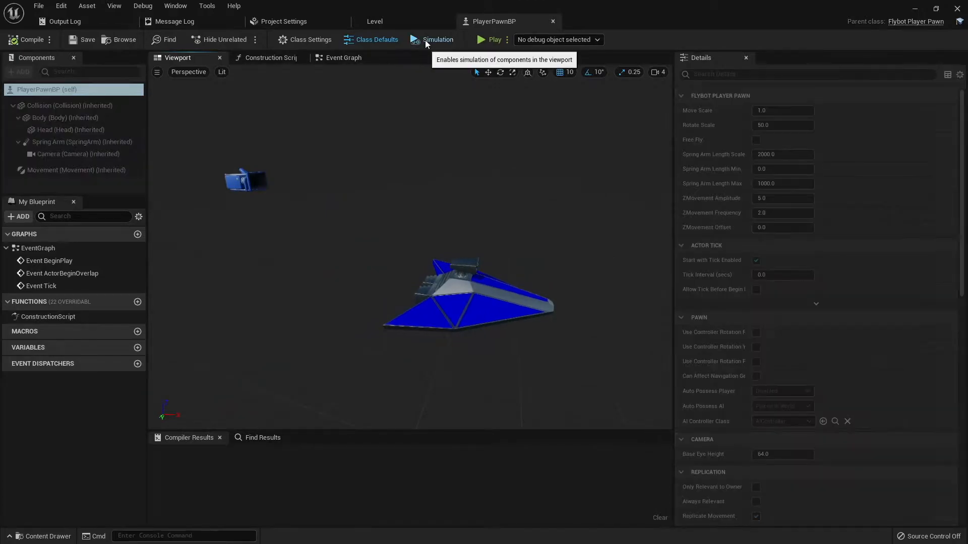
left_click(437, 40)
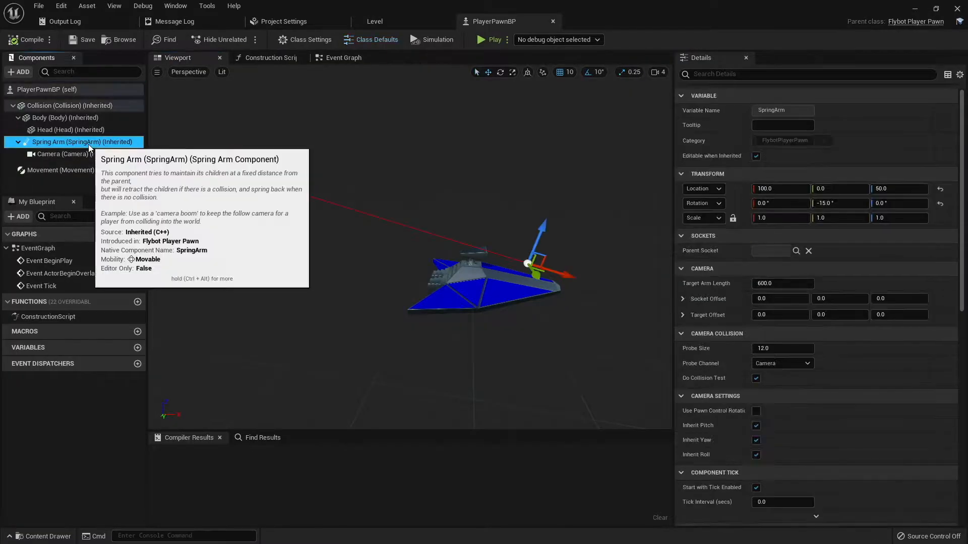
mouse_move(923, 283)
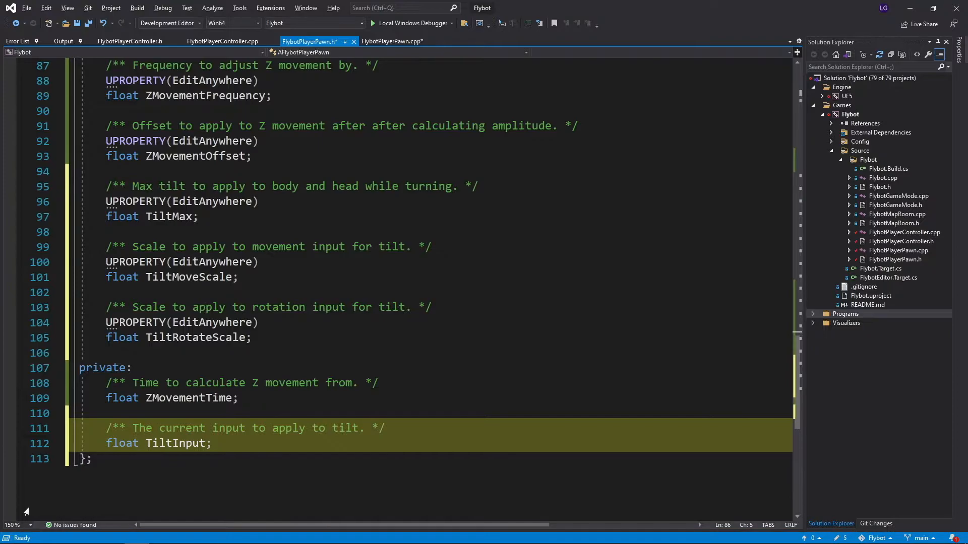
- Default TiltMax to 15, accumulate TiltInput from movement input, and build the project
left_click(391, 41)
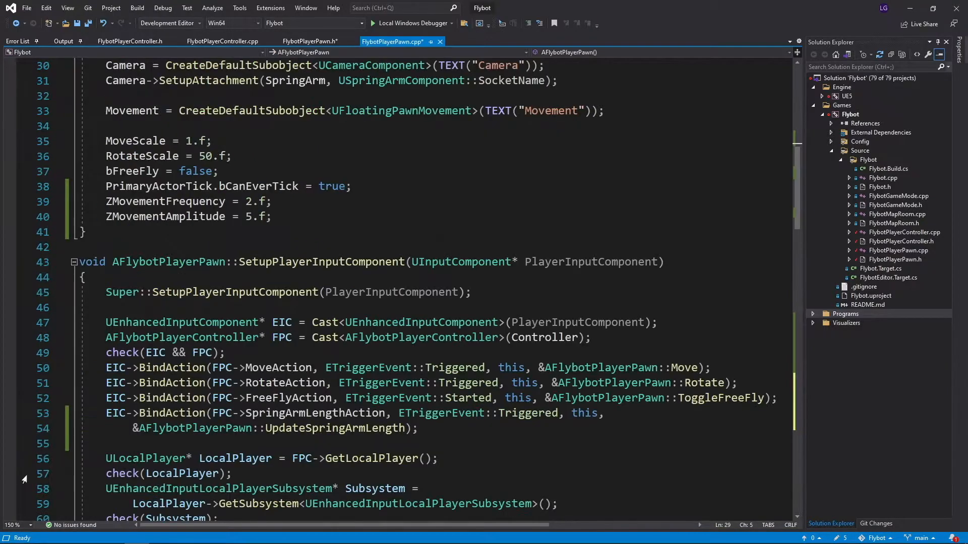
type("TiltMax = 15.f;")
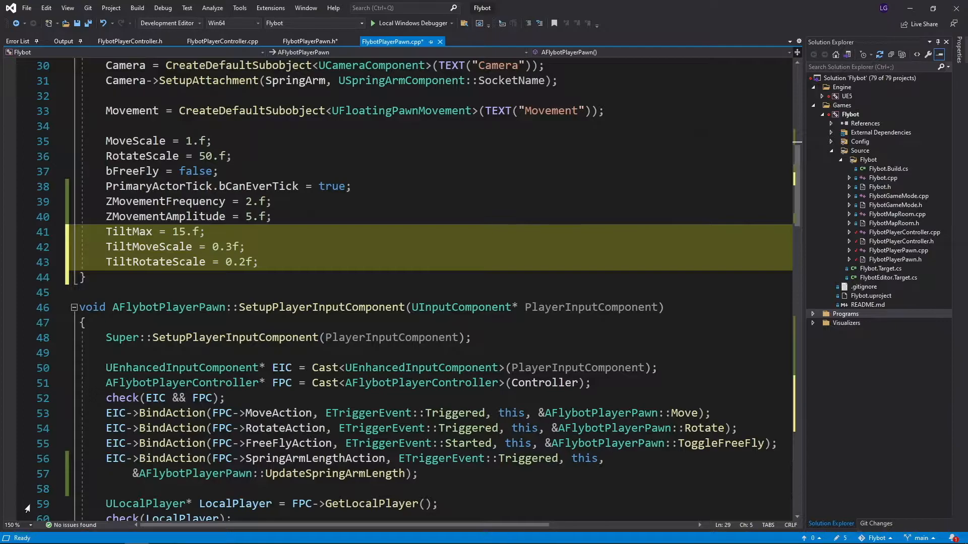
scroll("down", 3)
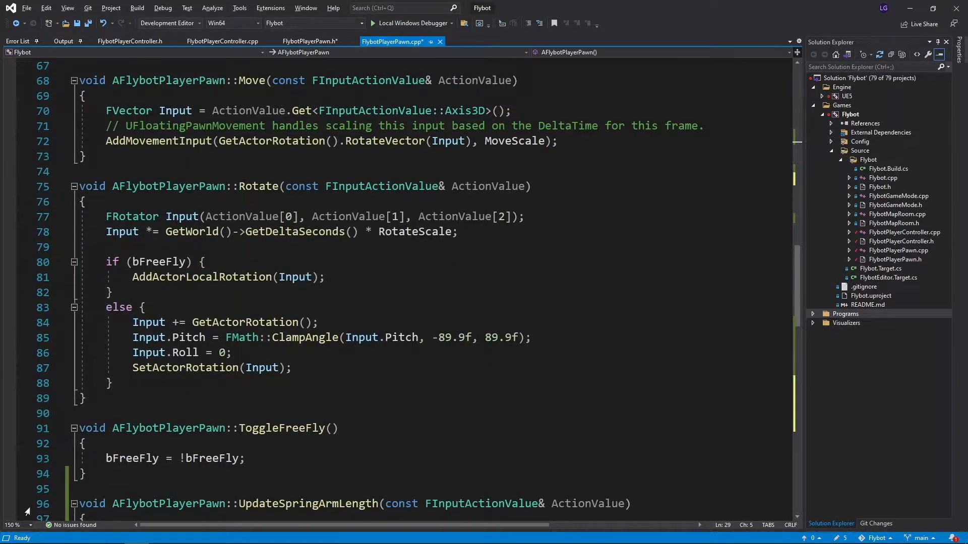
type("TiltInput += Input.Y * TiltMoveScale * MoveScale;")
type("TiltInput += Input.Yaw * TiltRotateScale;")
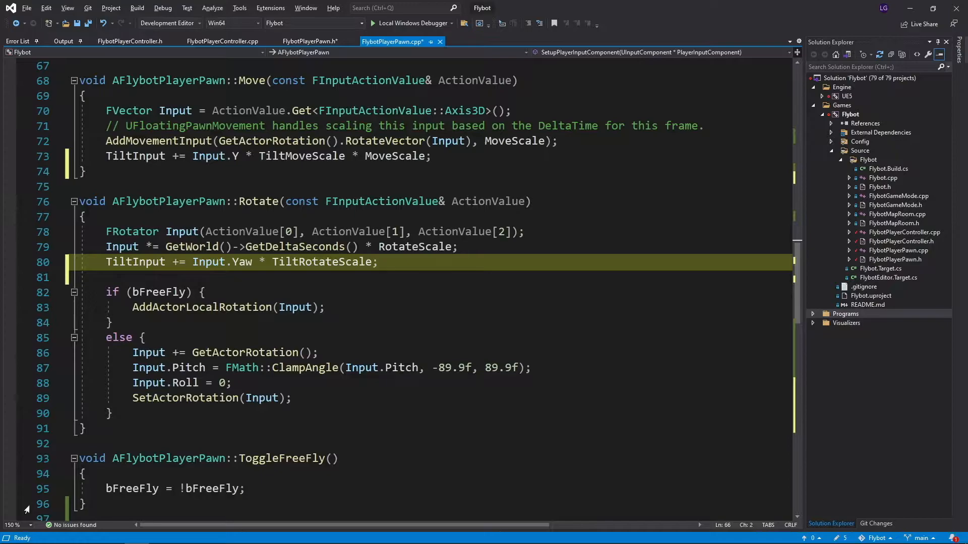
scroll("down", 3)
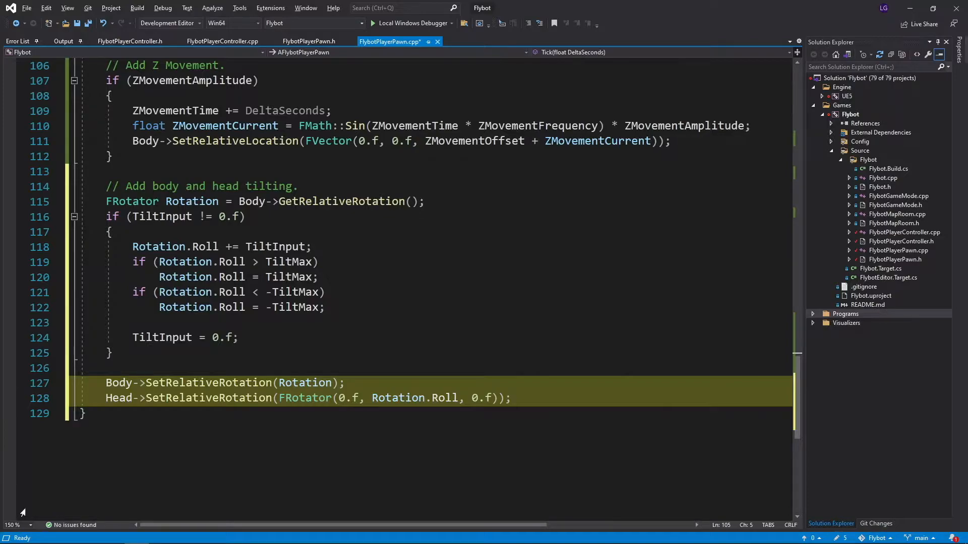
key("F7")
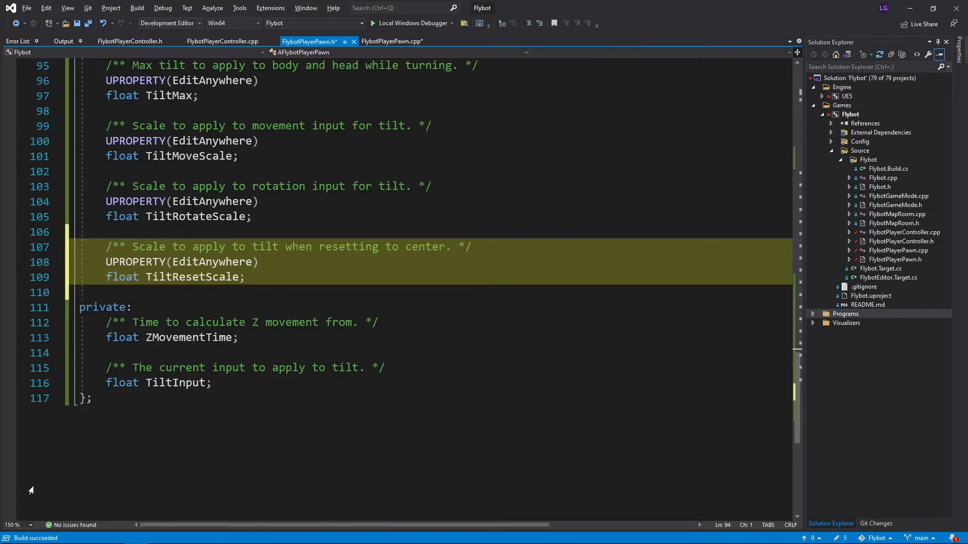
- Default TiltResetScale to 0.3f in the pawn constructor
left_click(392, 41)
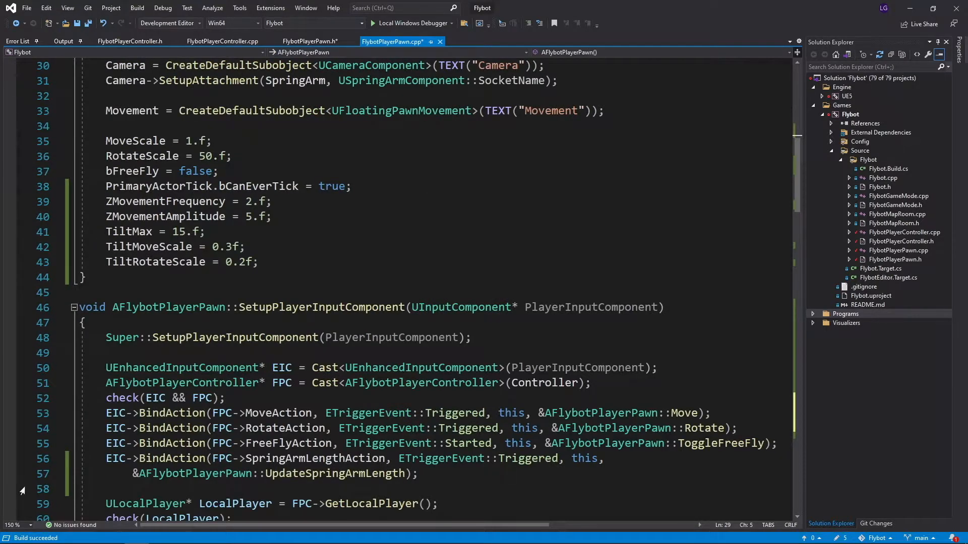
type("TiltResetScale = 0.3f;")
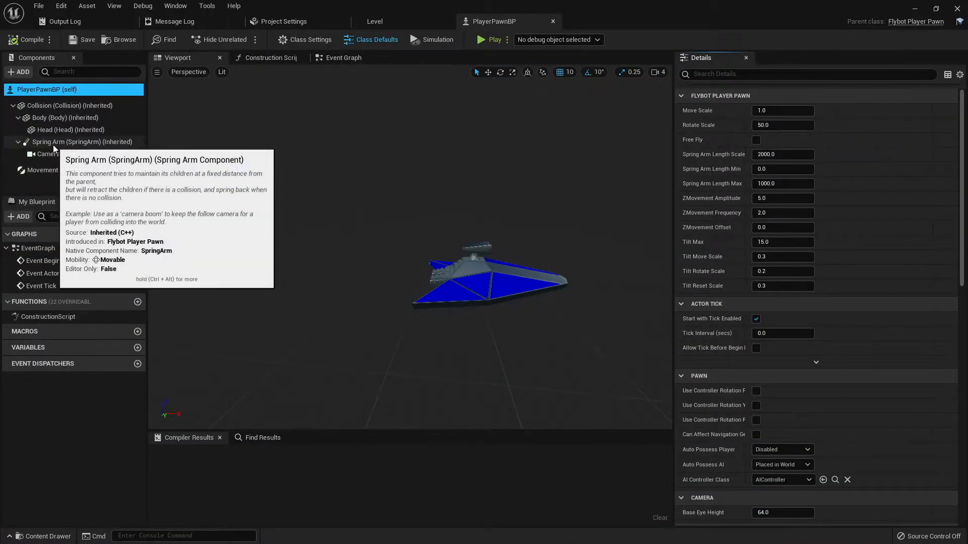
- Enable camera lag and rotation lag on the spring arm with max lag distance 100
left_click(82, 142)
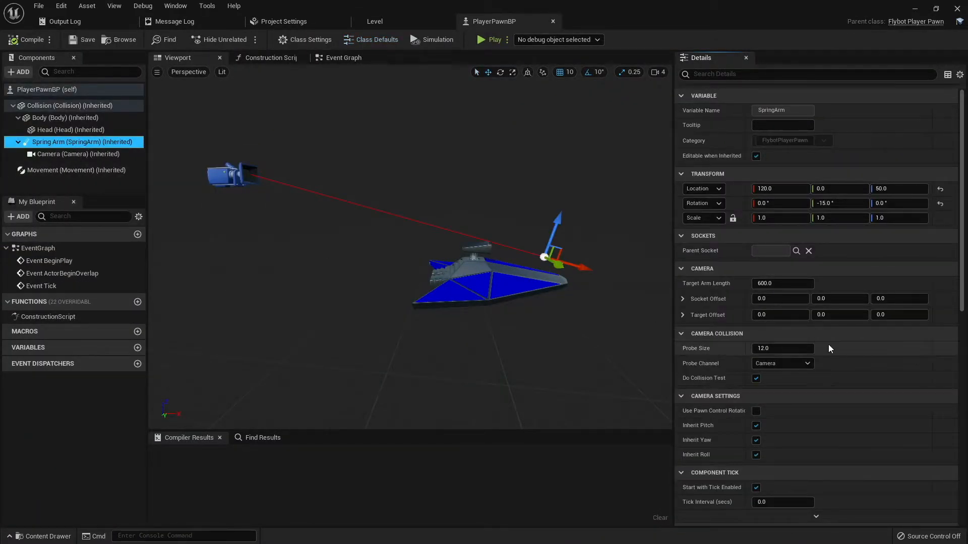
scroll("down", 3)
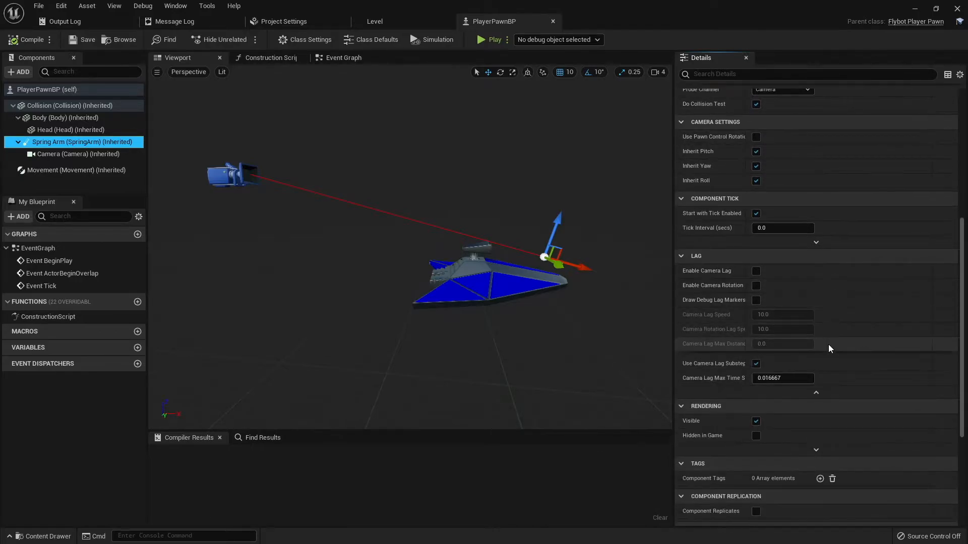
scroll("down", 3)
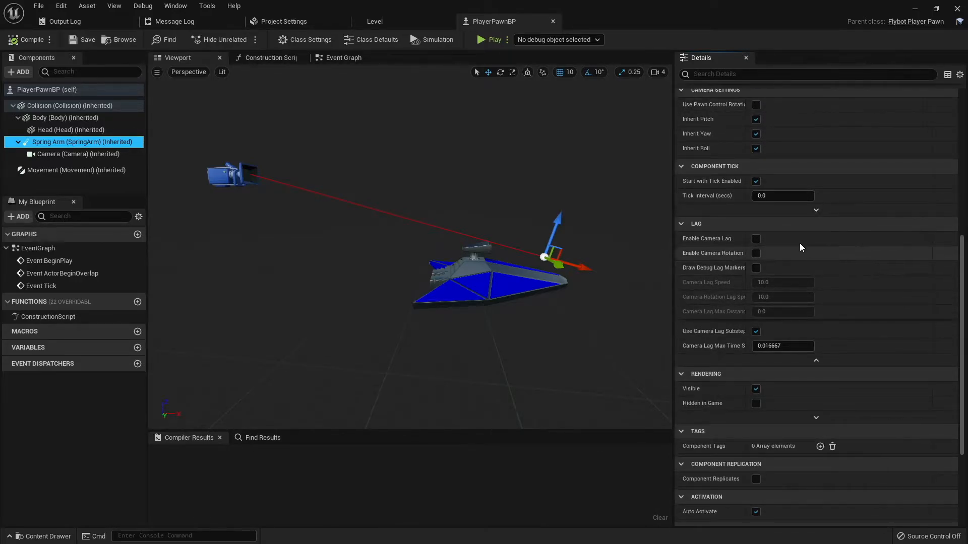
left_click(755, 238)
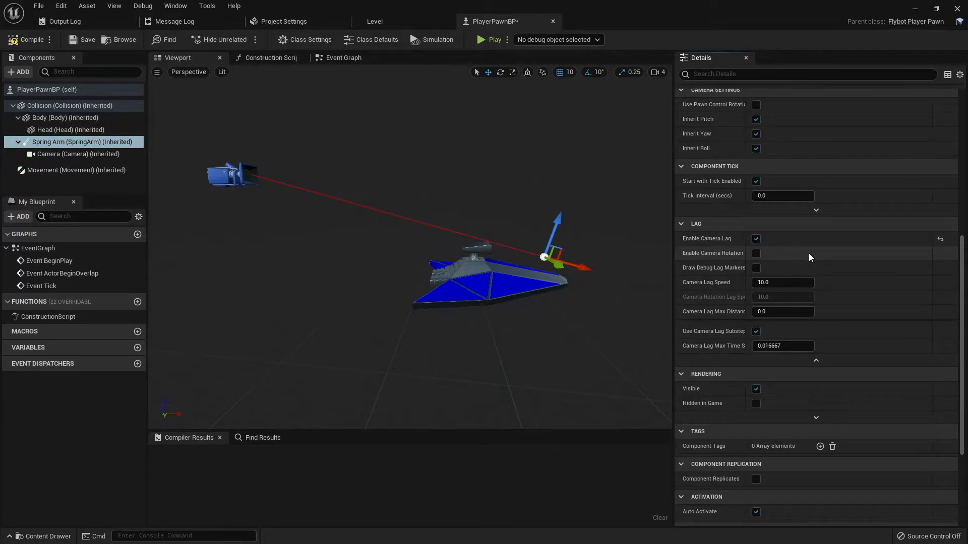
left_click(755, 253)
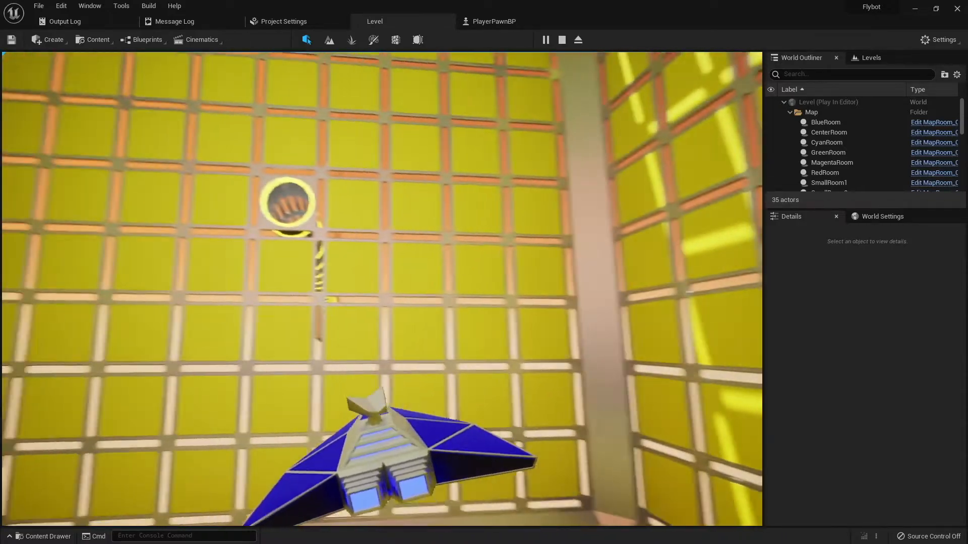
left_click(494, 21)
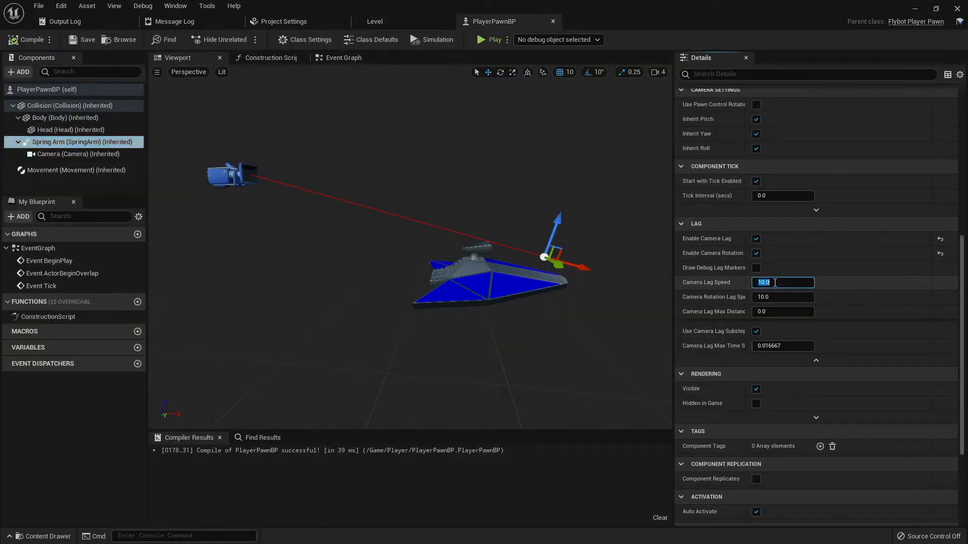
left_click(783, 312)
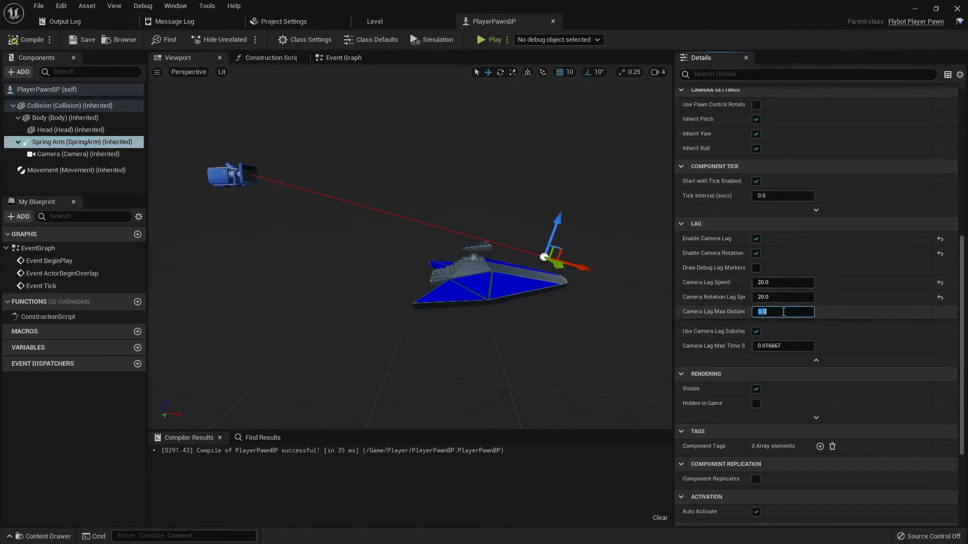
type("100")
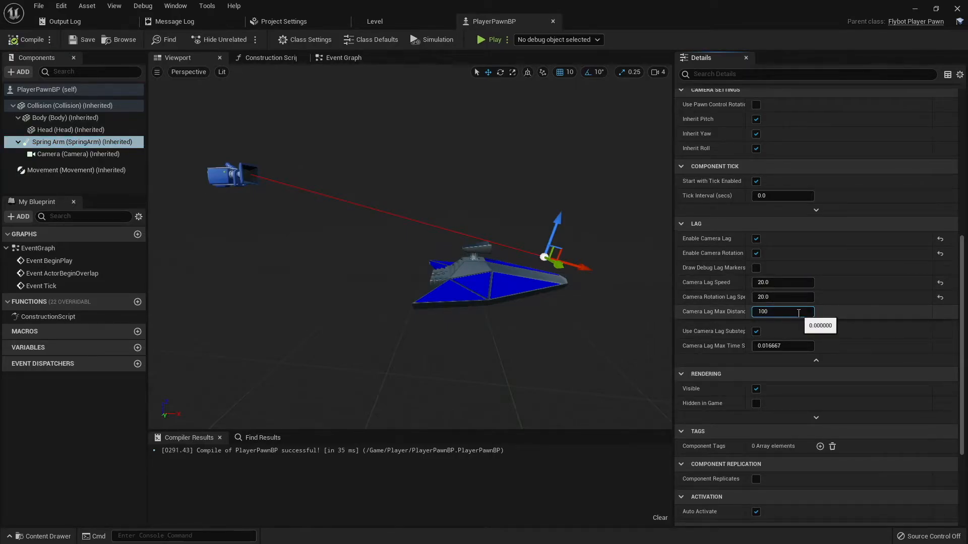
- Test-fly the pawn with camera lag, then switch camera lag back off
left_click(491, 39)
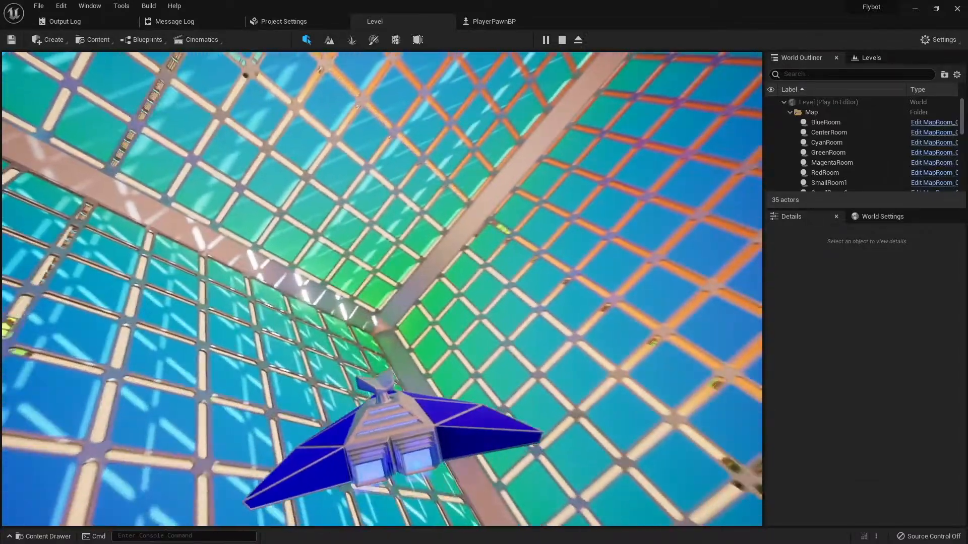
left_click(492, 22)
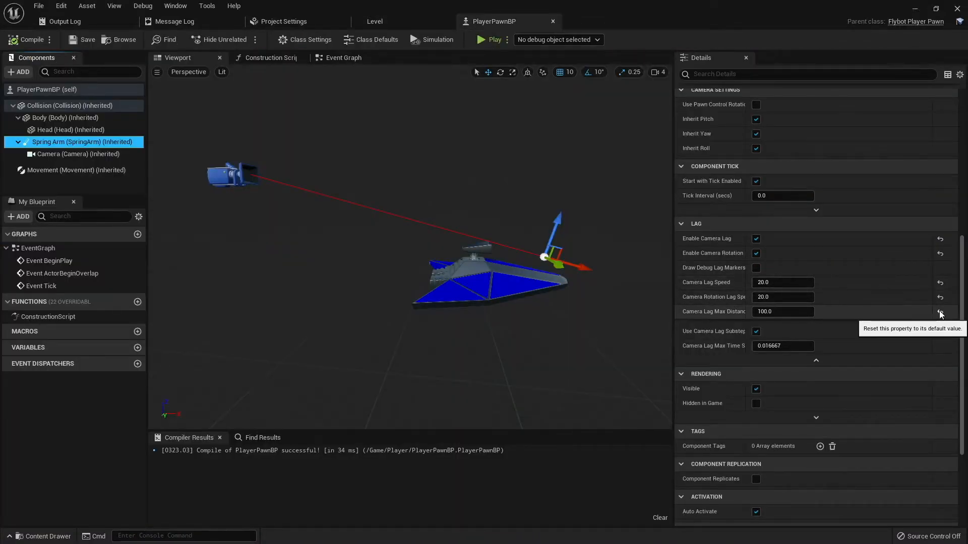
left_click(755, 238)
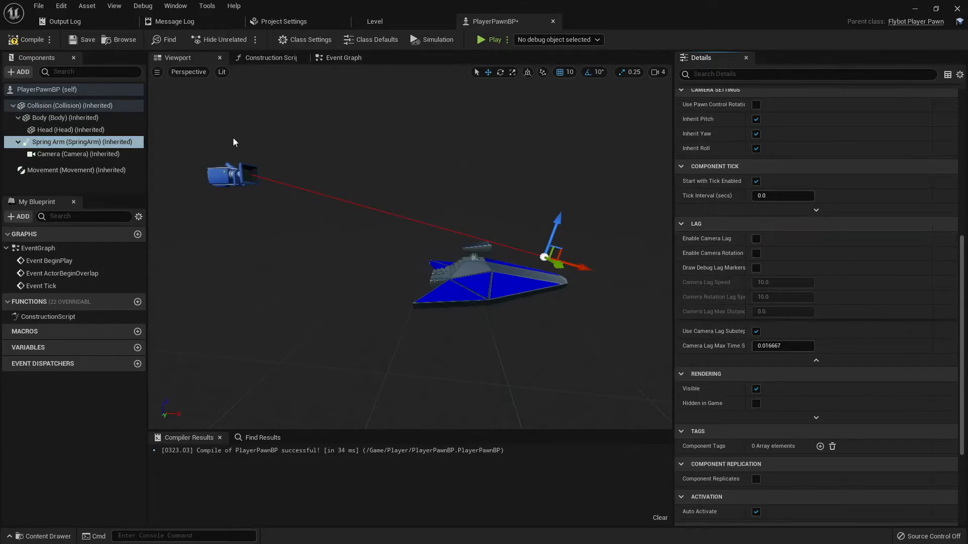
- Test-fly without camera lag, then override the camera's Motion Blur Amount in its post-process settings
left_click(492, 39)
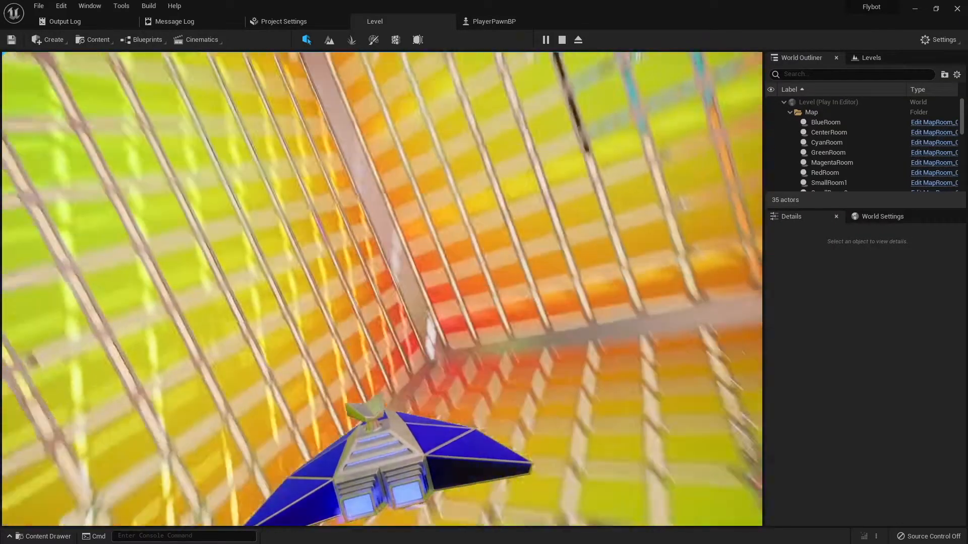
left_click(492, 21)
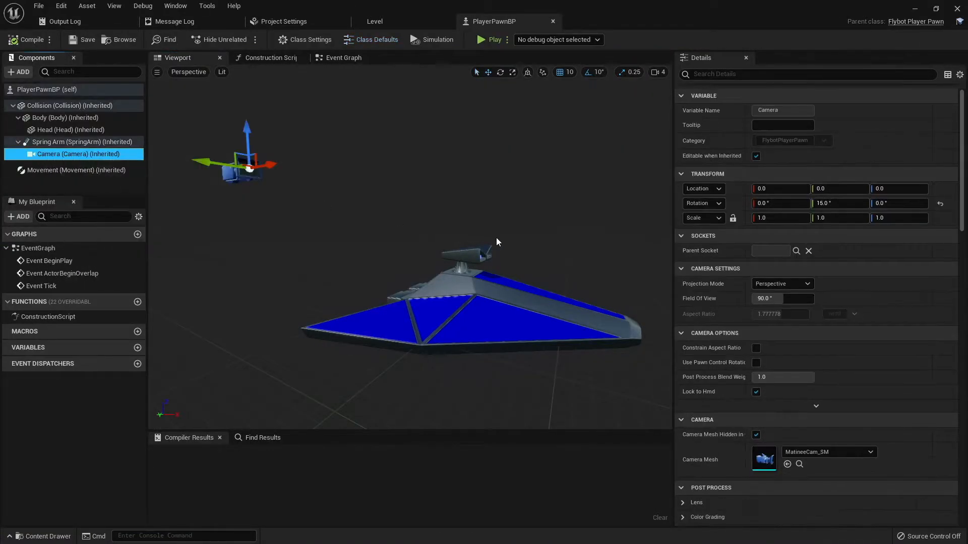
scroll("down", 3)
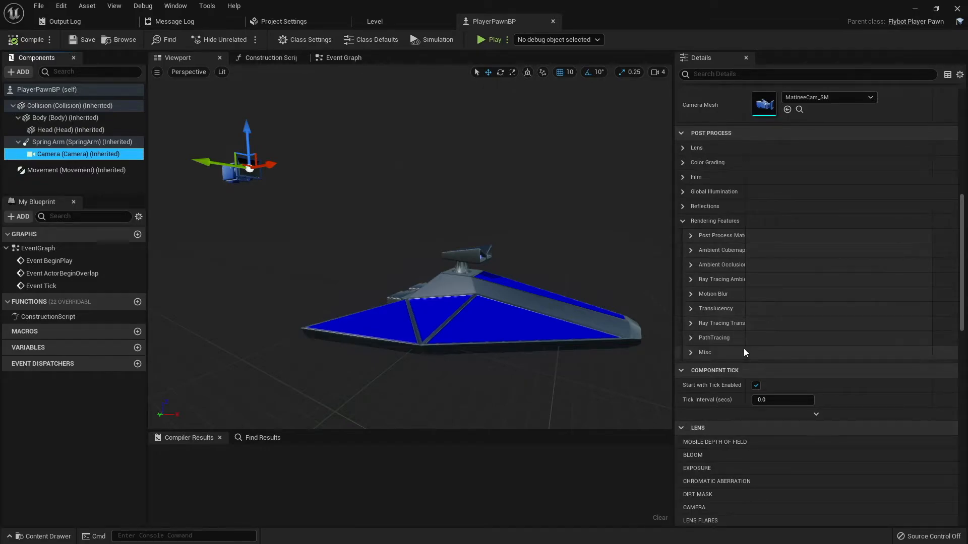
left_click(713, 294)
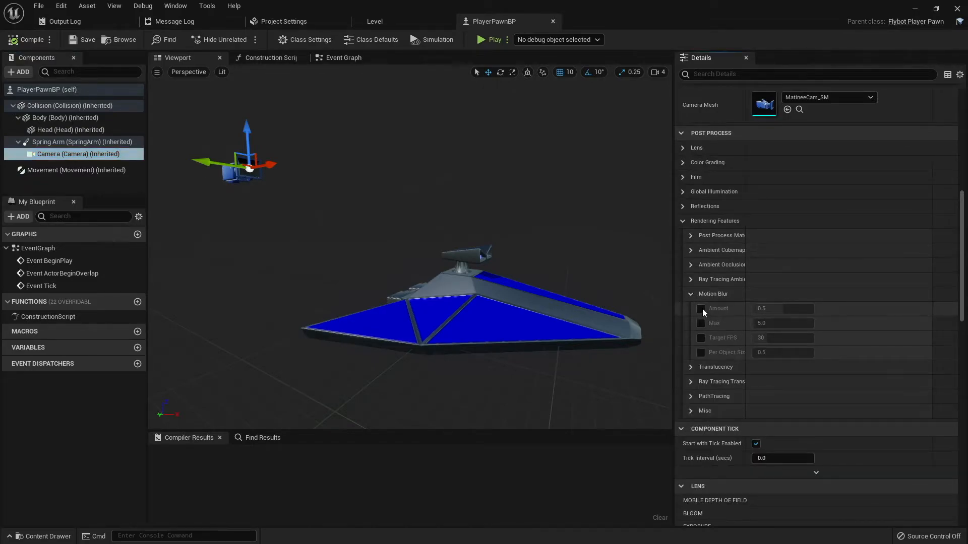
left_click(492, 39)
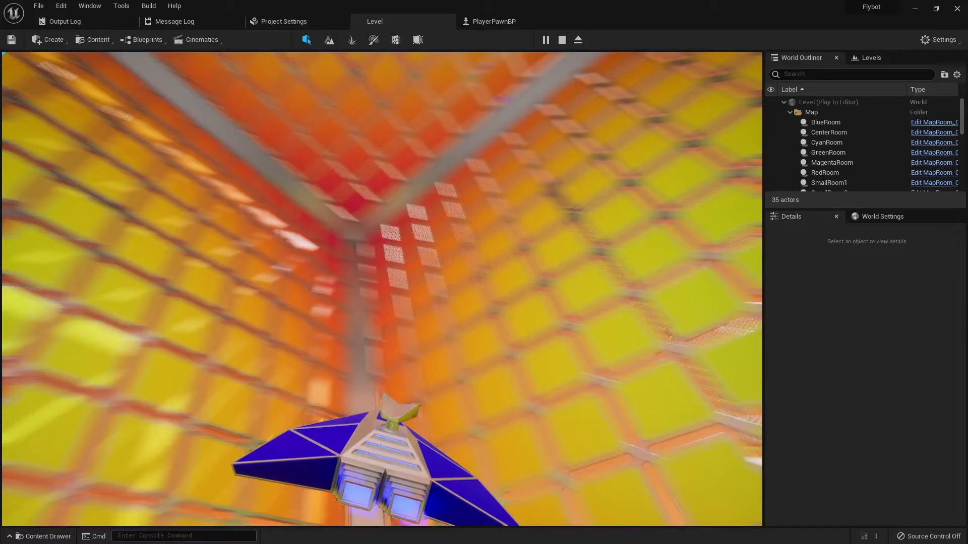
- Play-test the stronger motion blur and settle the Motion Blur Amount at 1
left_click(491, 21)
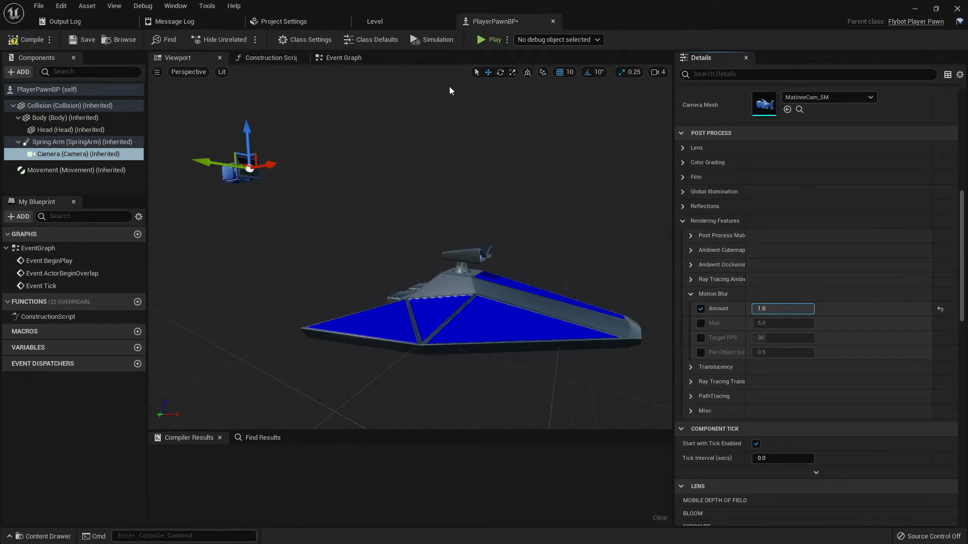
left_click(494, 39)
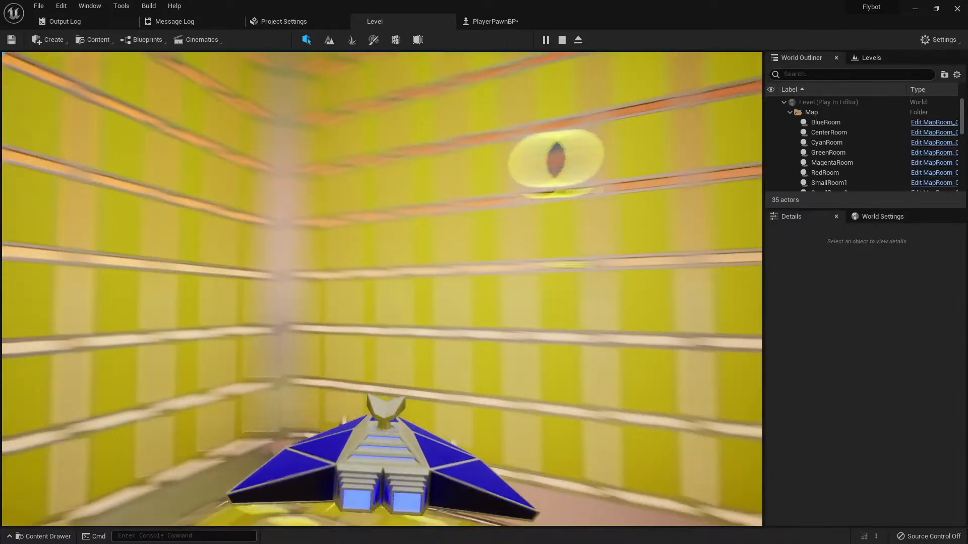
left_click(493, 21)
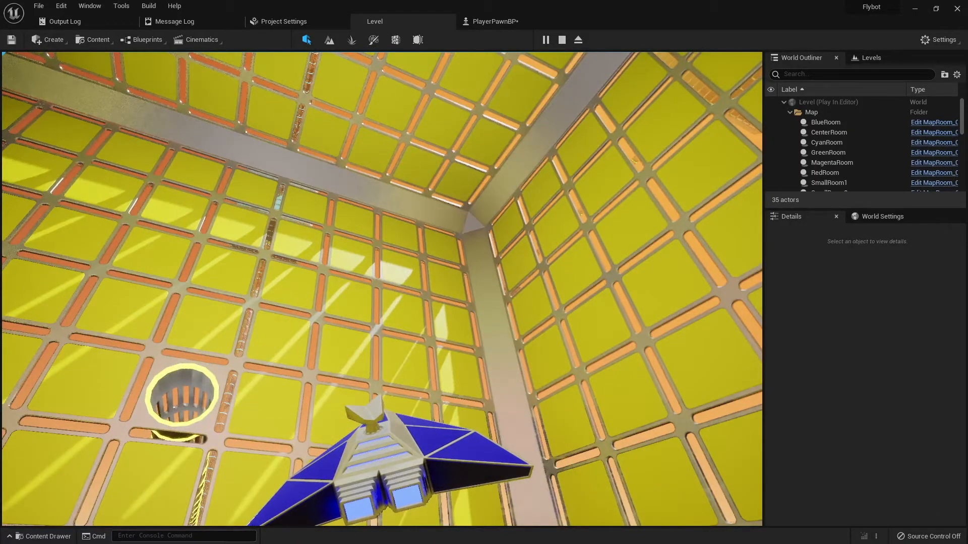
left_click(493, 21)
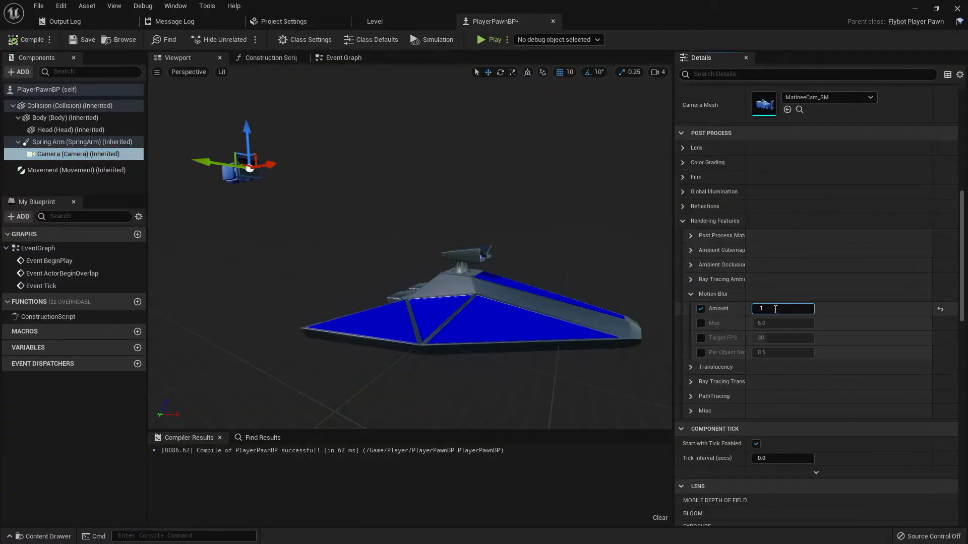
left_click(490, 39)
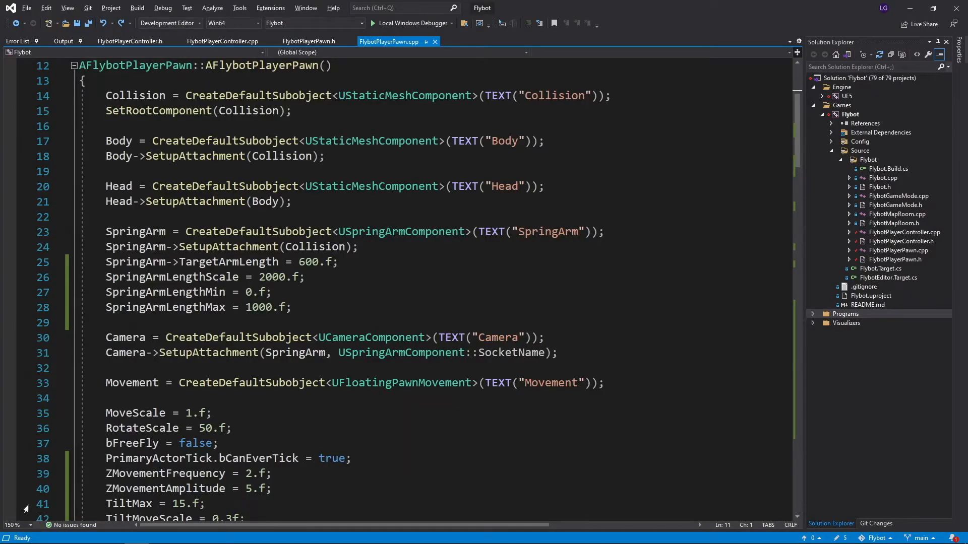
- Hide the collision mesh in the pawn constructor with Collision->SetVisibleFlag(false);
type("Collision->SetVisibleFlag(false);")
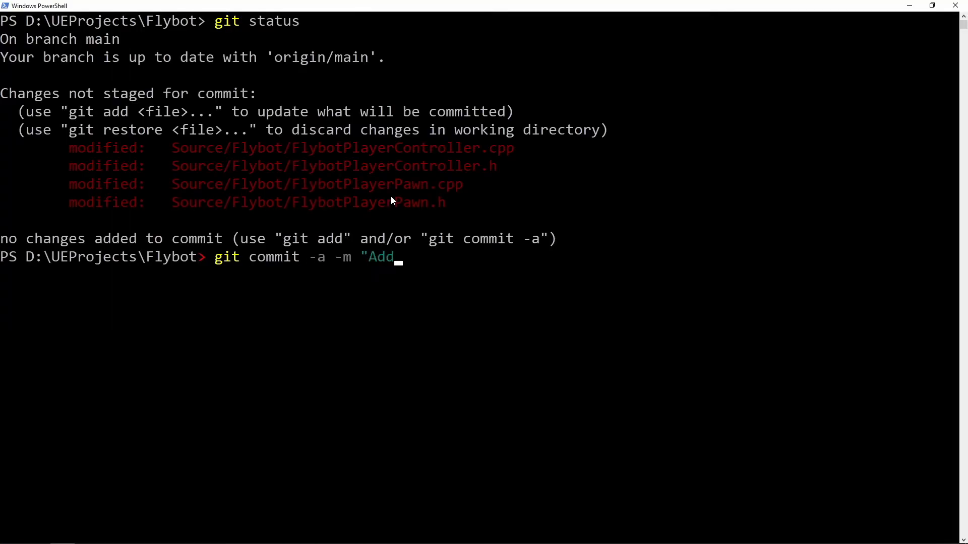
- Complete the git commit message "Added floating and tilt movement to pawn." for all modified files
type("ed floating and tilt movement to pawn.\"")
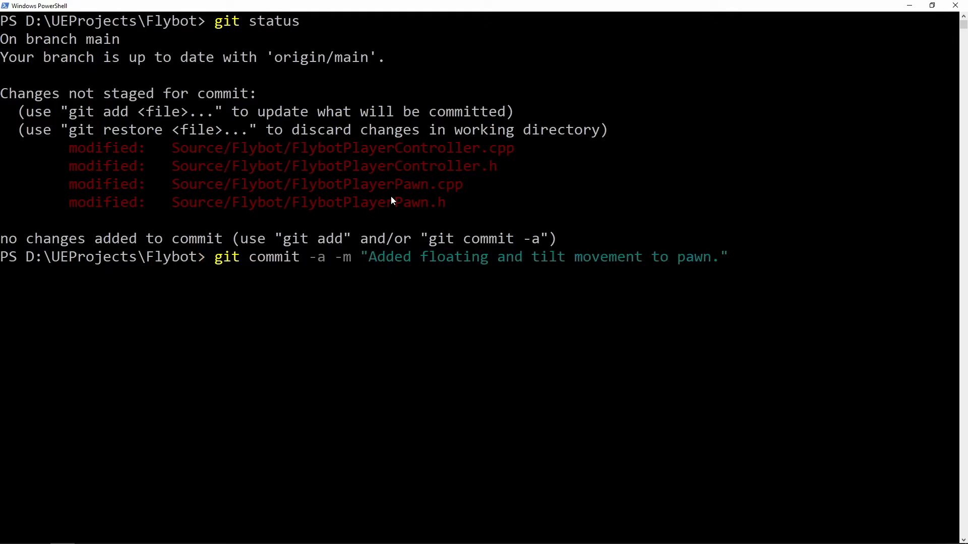